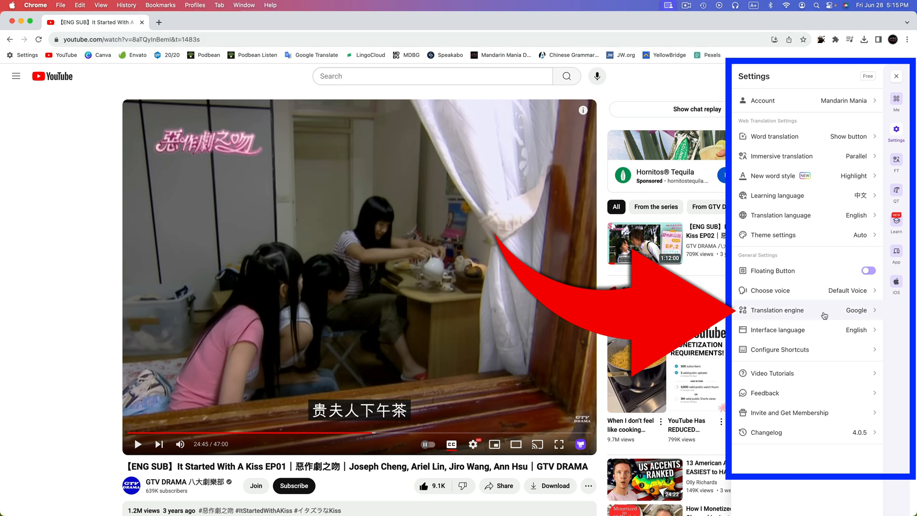
Step: Open the Sentences tab of the Trancy Collections panel beside the bilingual drama player
click(807, 309)
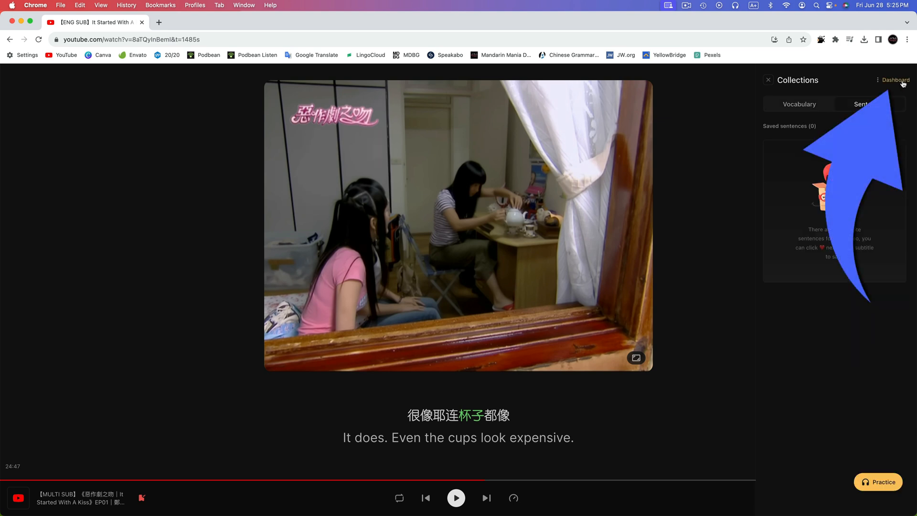
click(895, 79)
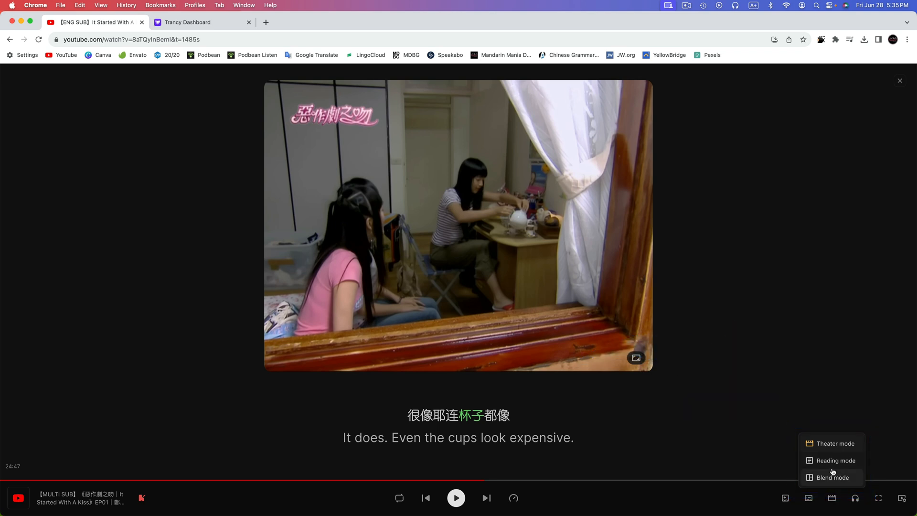
click(830, 477)
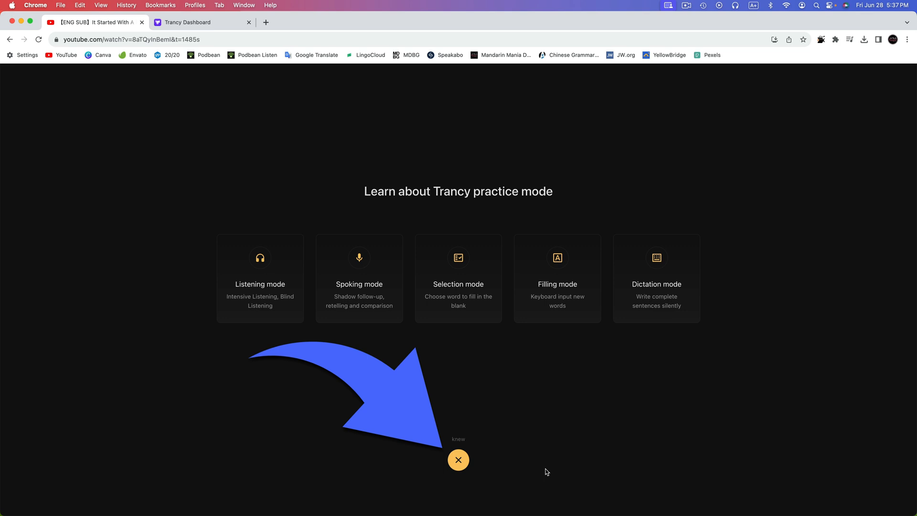